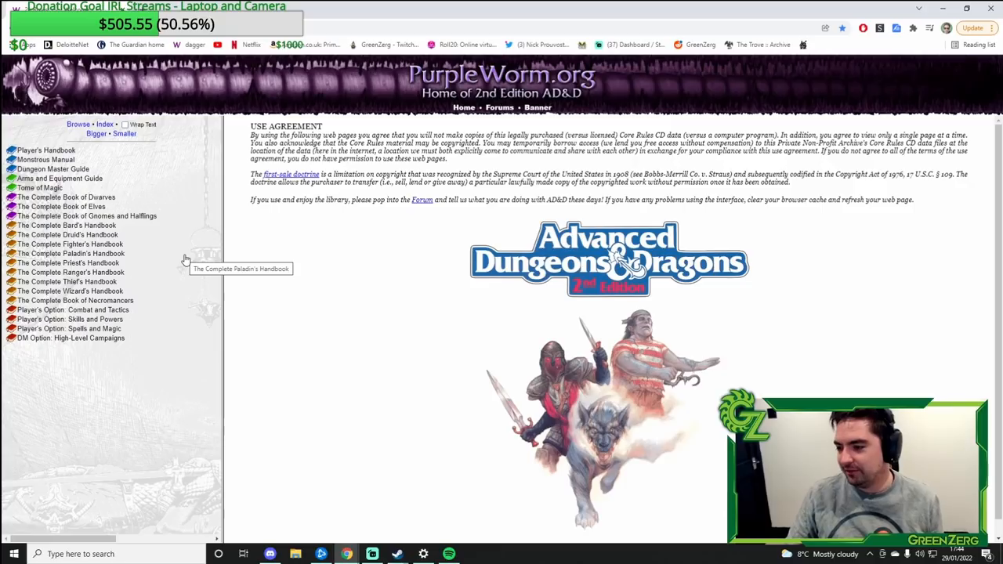
mouse_move(141, 106)
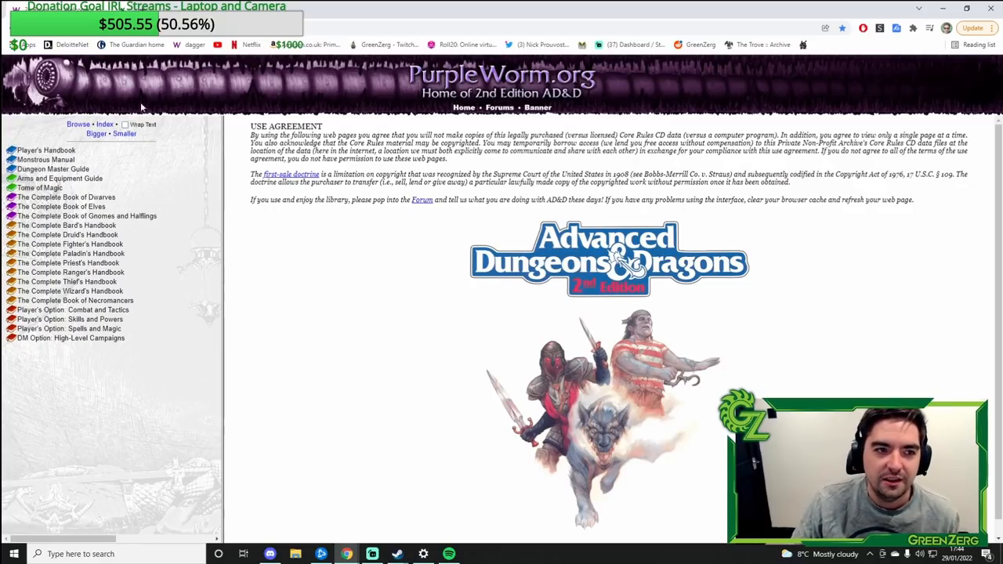
mouse_move(120, 188)
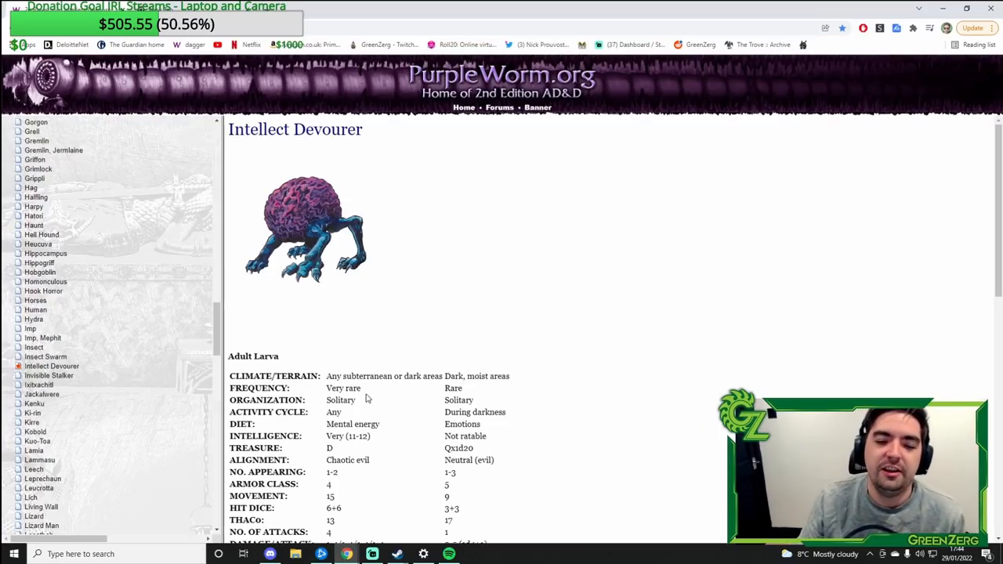
mouse_move(451, 359)
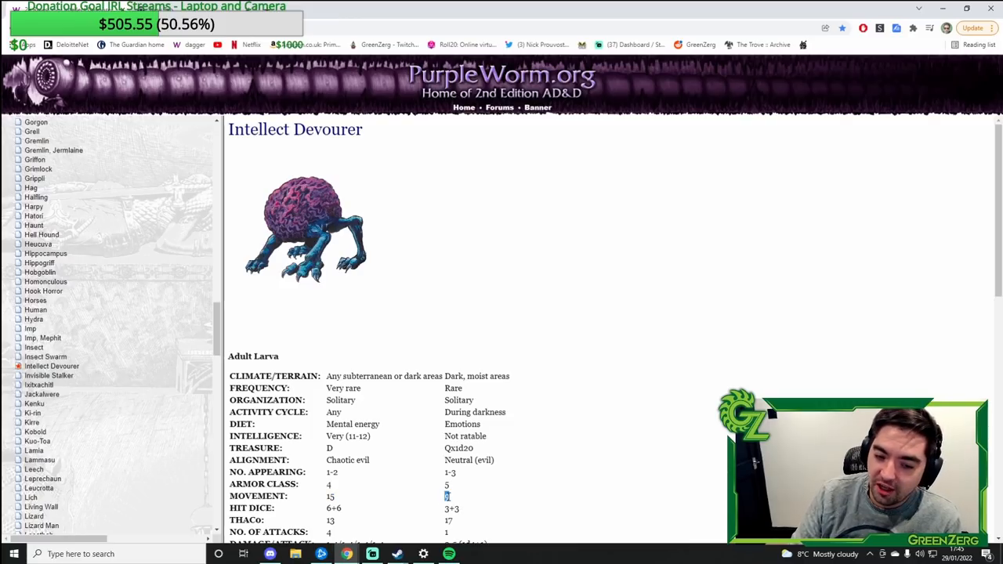
Step: Read through the Intellect Devourer entry's statistics, hit dice and special attacks, then back up the monster list
scroll("down", 3)
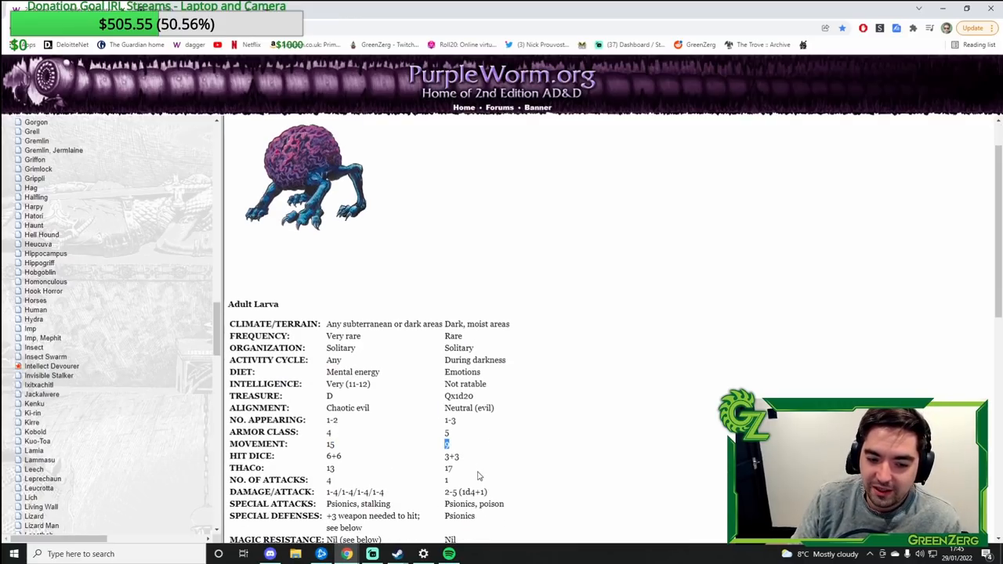
mouse_move(367, 408)
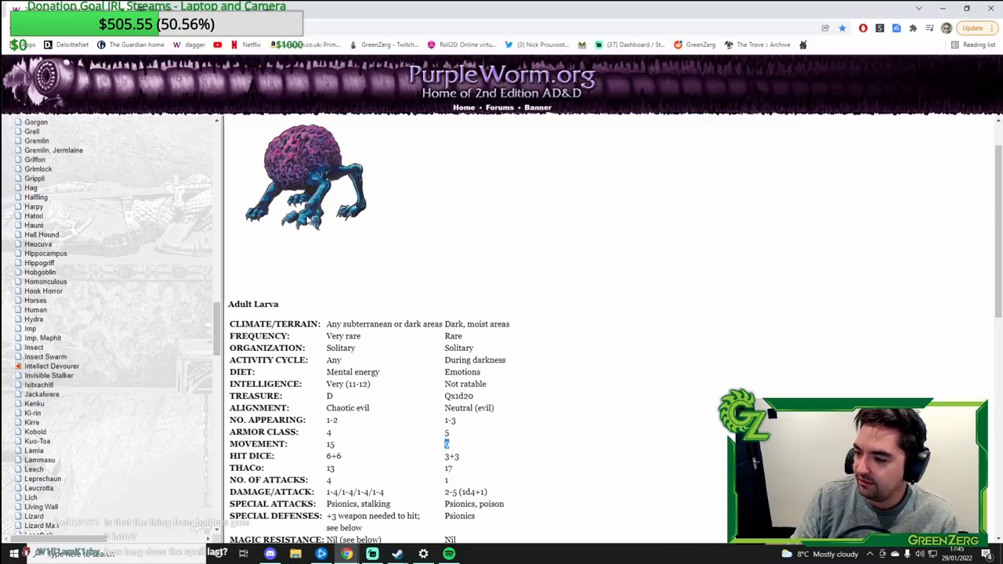
mouse_move(171, 244)
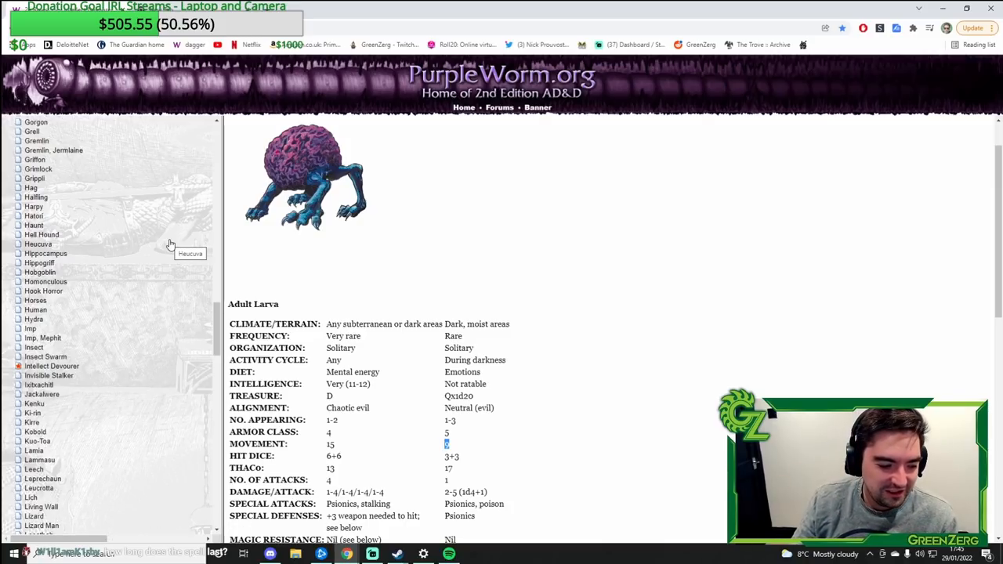
mouse_move(83, 328)
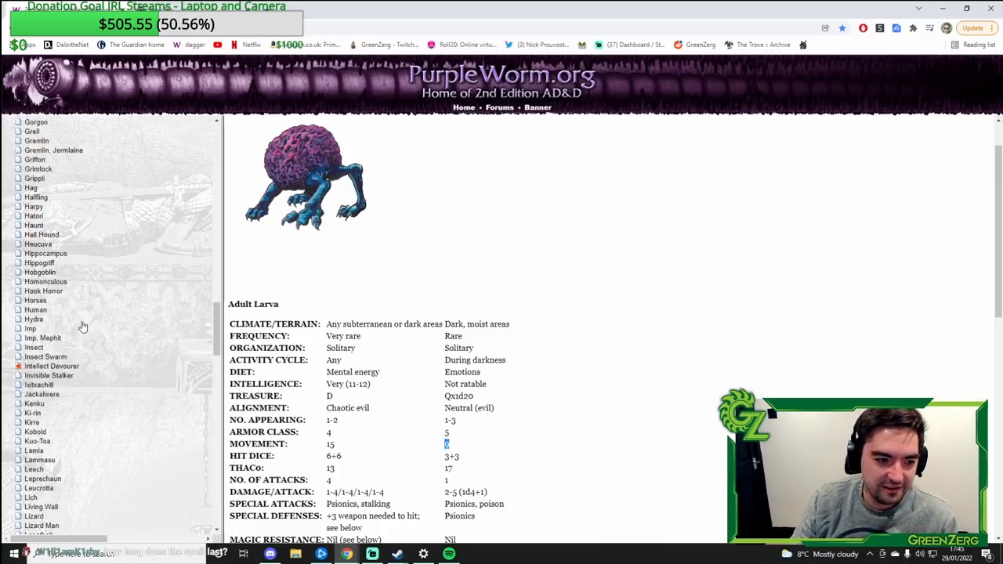
mouse_move(46, 363)
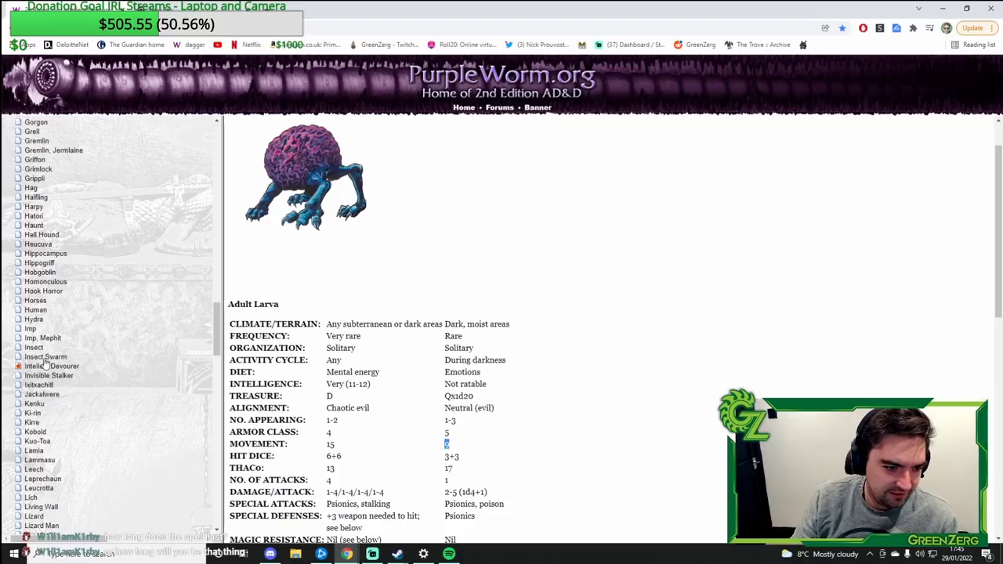
scroll("down", 3)
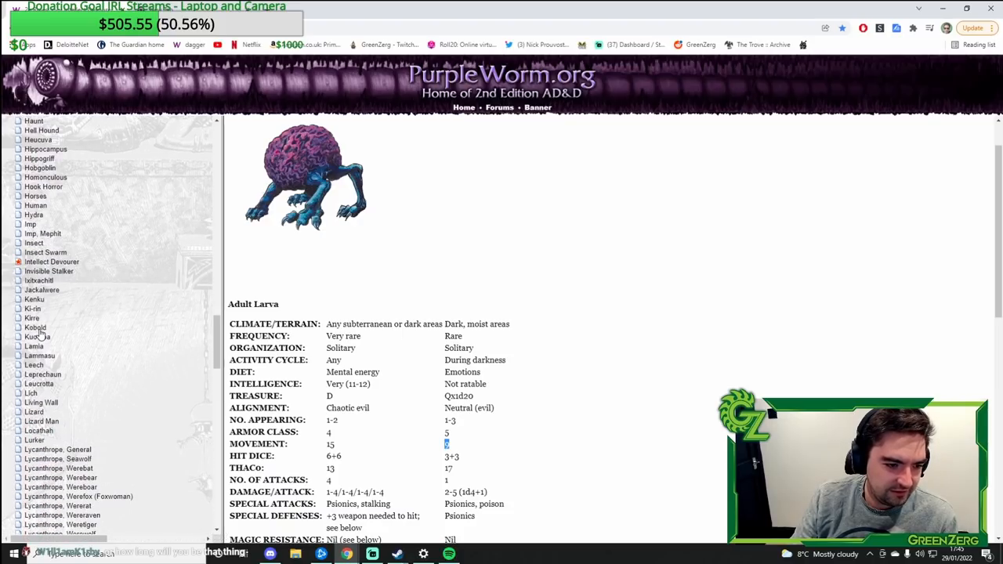
scroll("down", 3)
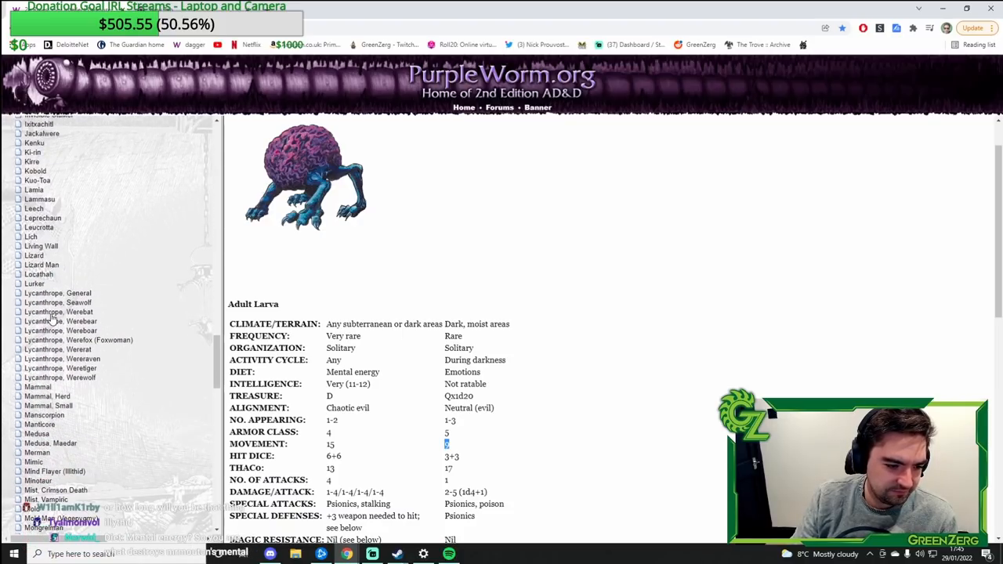
scroll("up", 3)
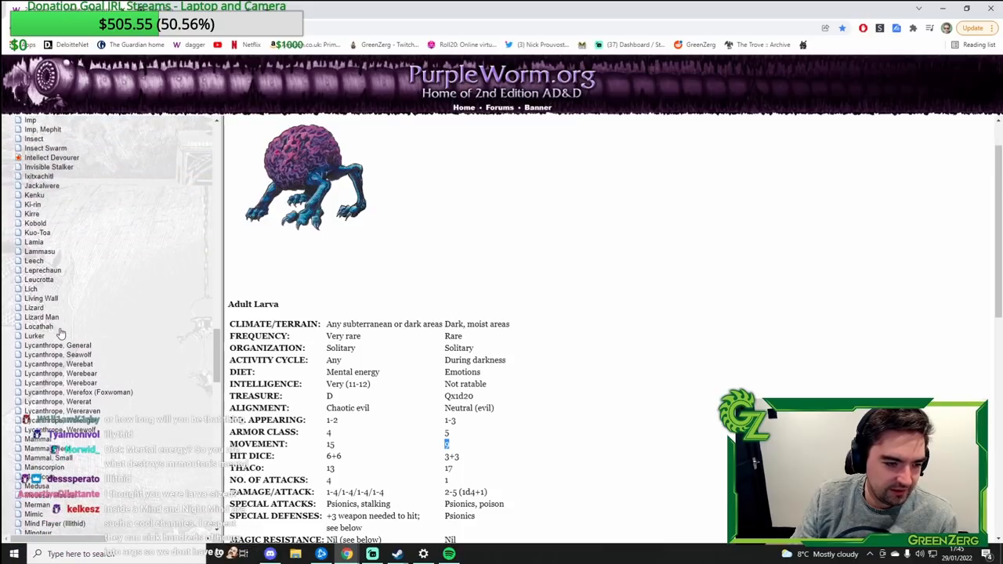
mouse_move(100, 339)
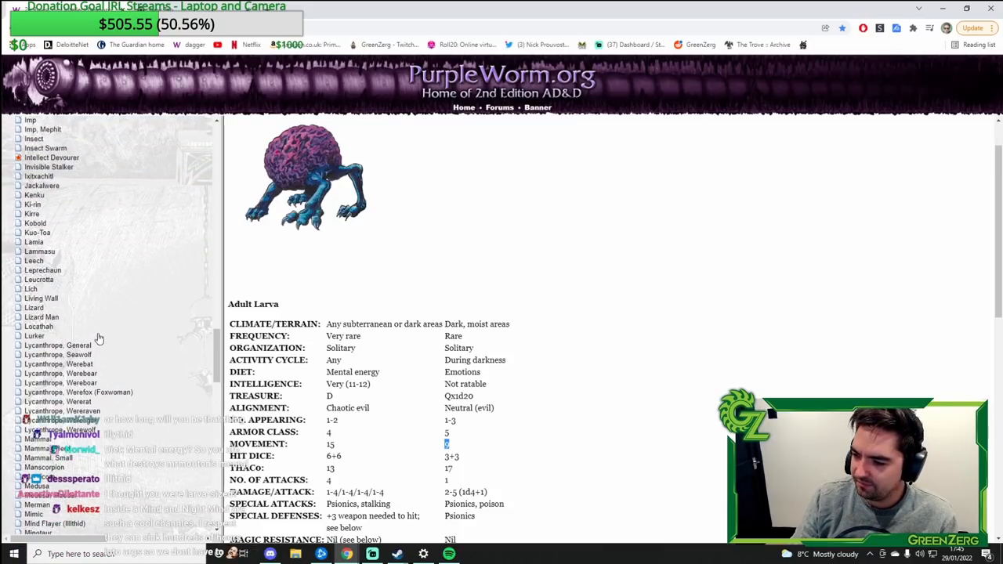
scroll("up", 3)
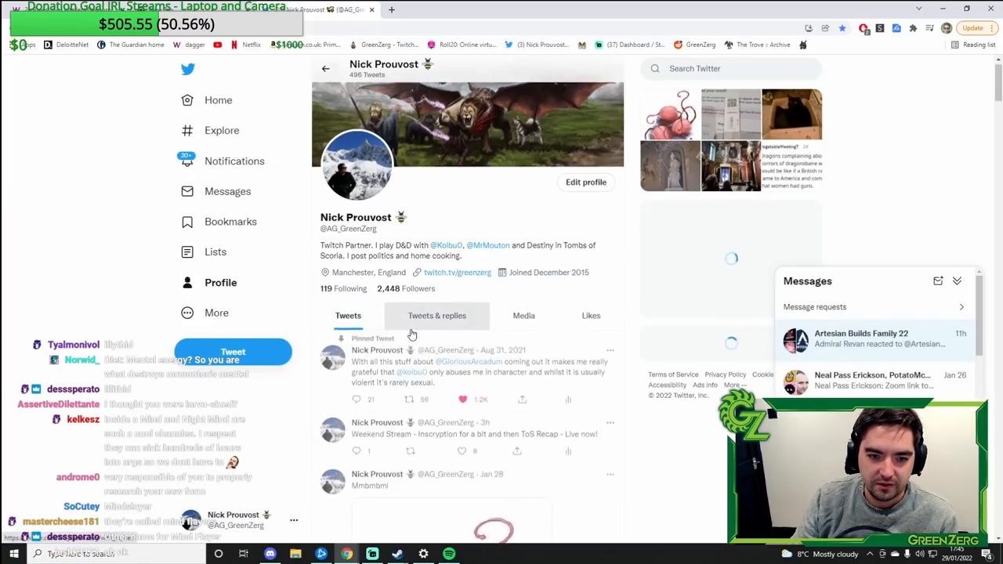
Step: Scroll the profile feed to the Jan 28 brain-creature drawing post, then leave Twitter for Roll20
scroll("down", 3)
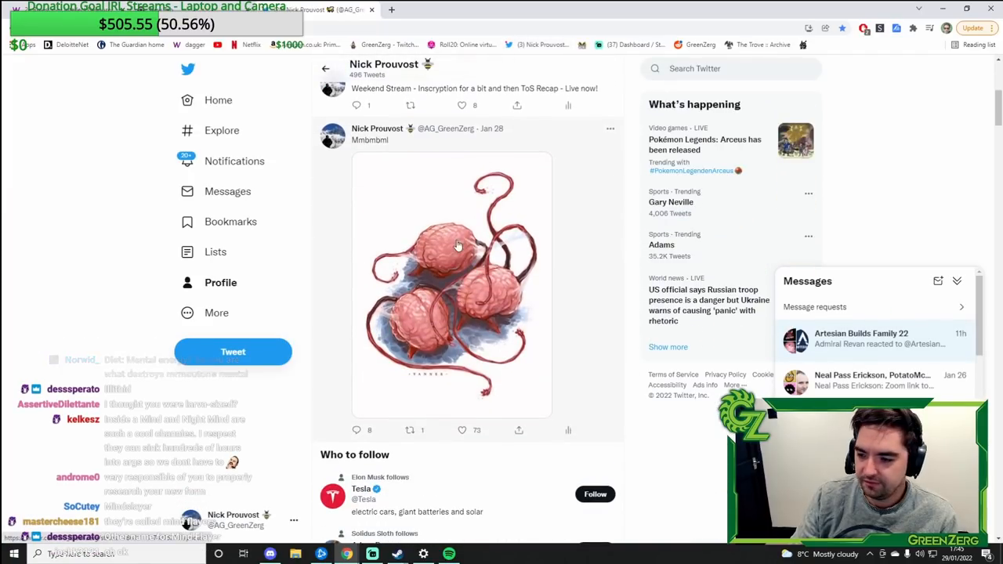
left_click(423, 10)
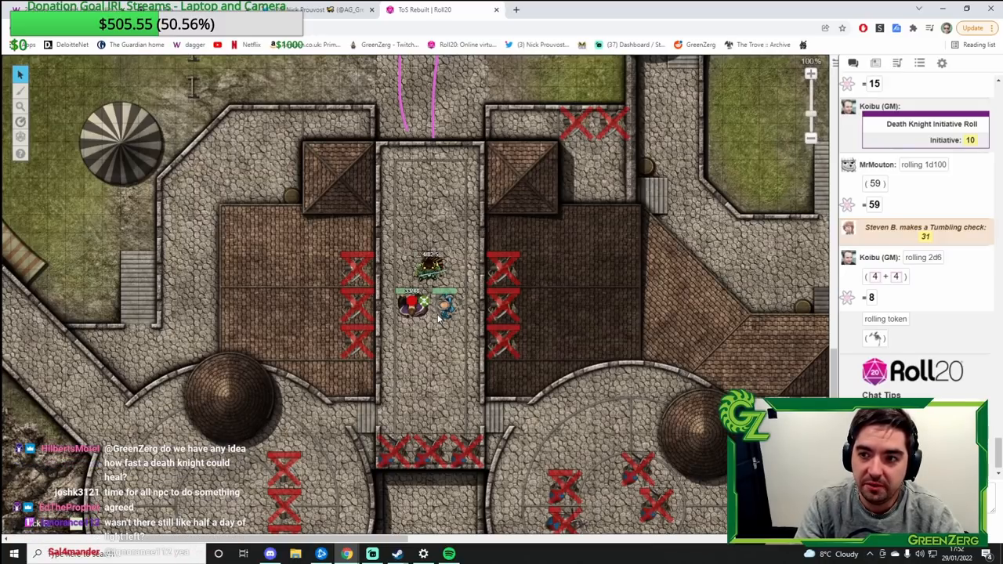
Step: Show the Journal and look through the party and household character entries, returning to the top
left_click(875, 63)
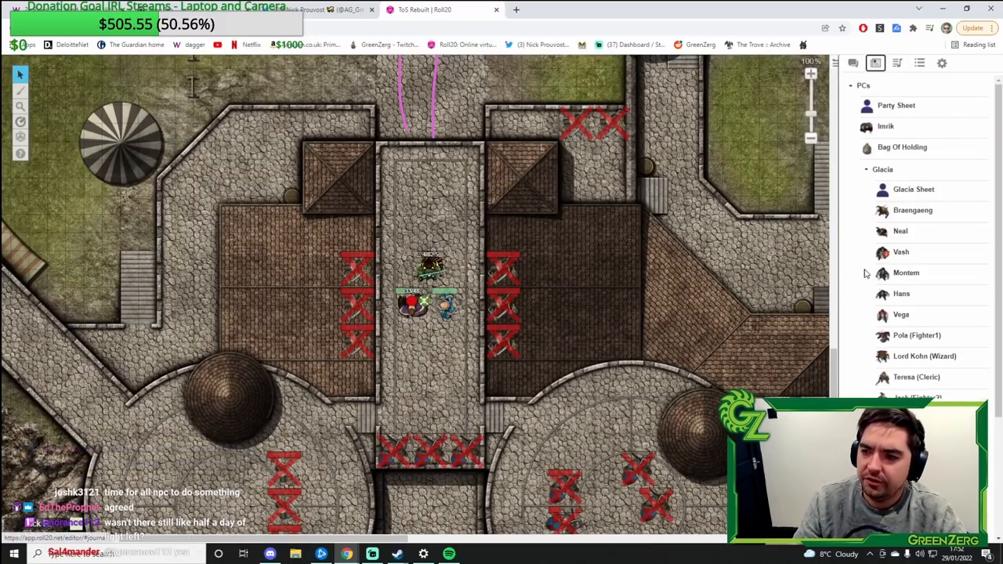
scroll("down", 3)
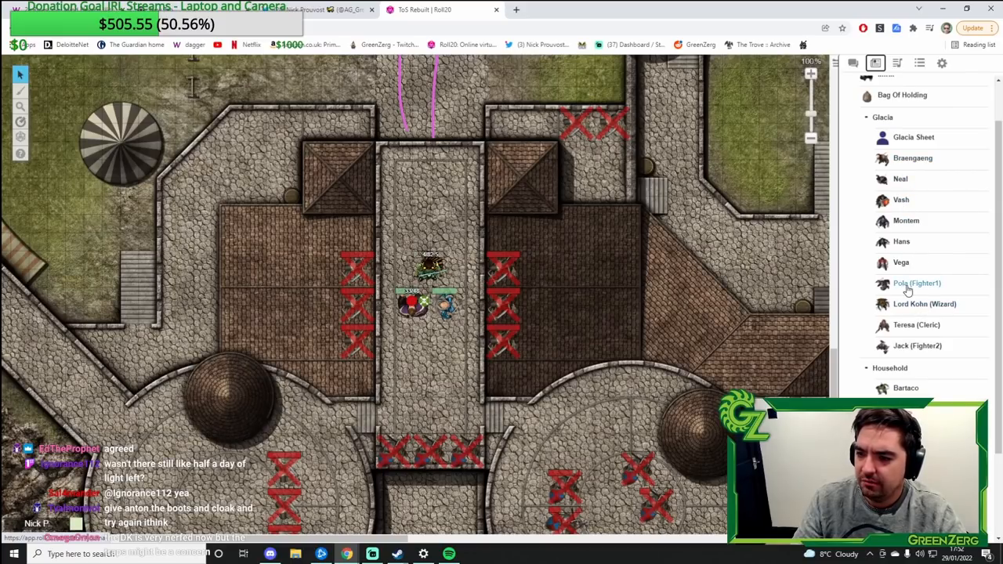
mouse_move(906, 304)
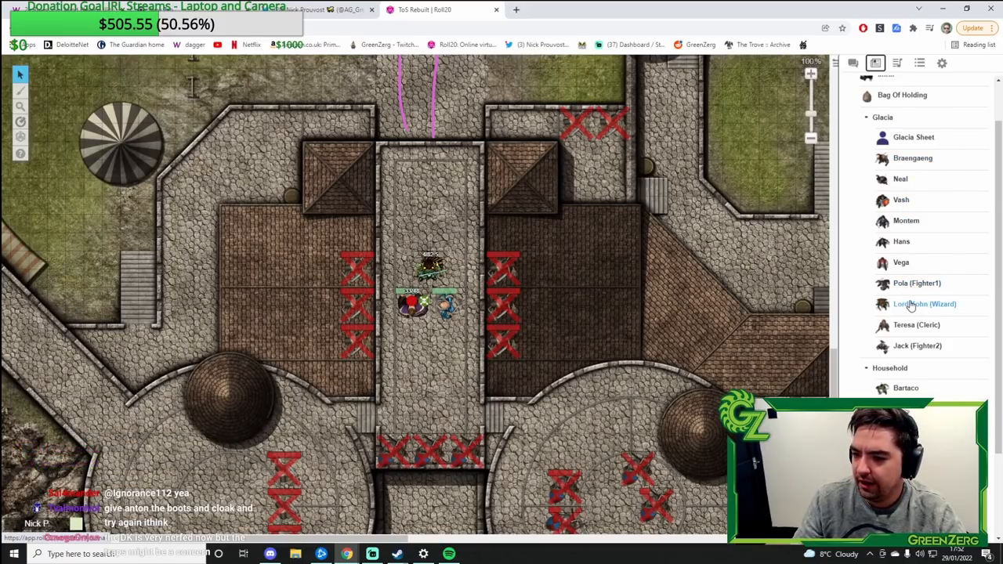
scroll("down", 3)
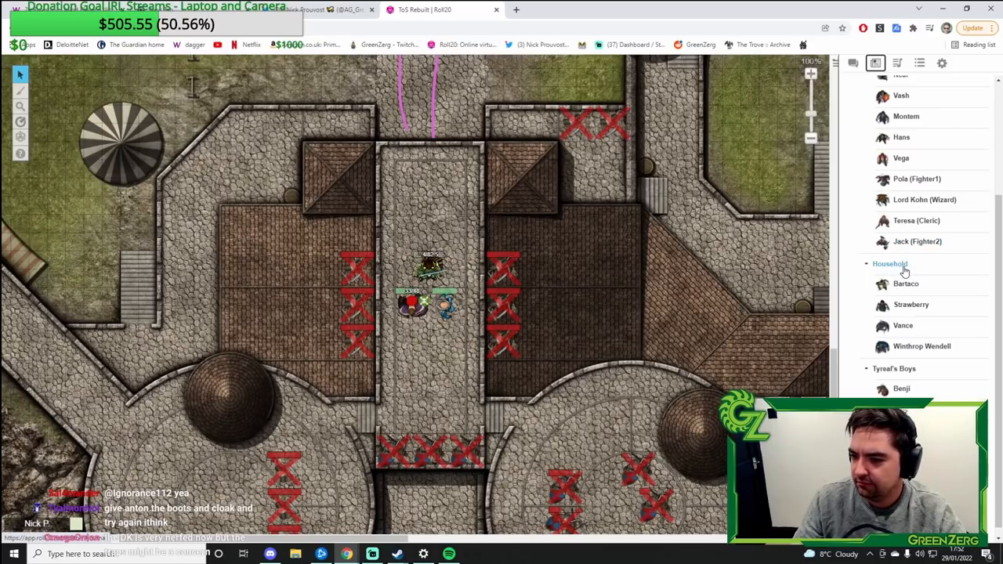
mouse_move(890, 339)
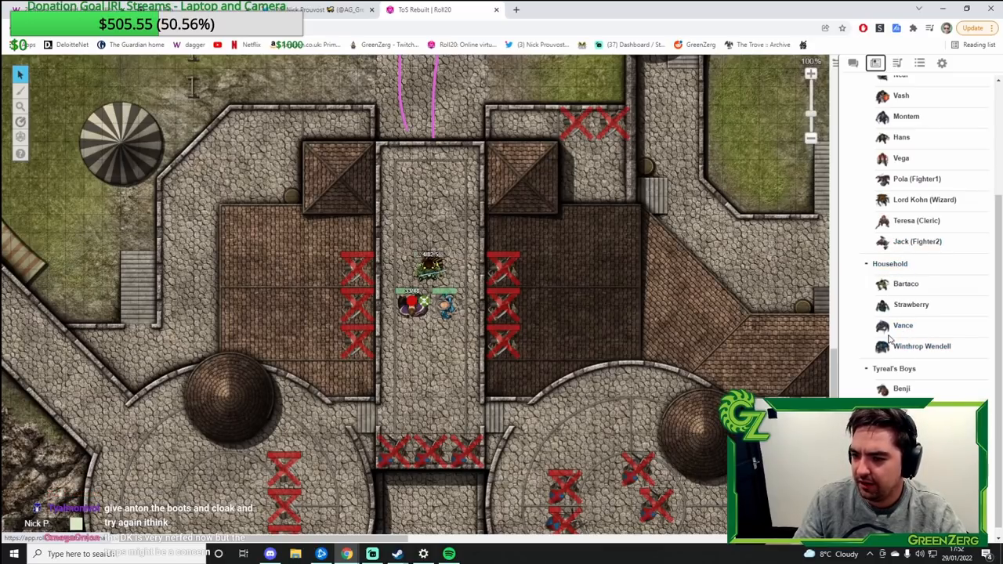
scroll("up", 3)
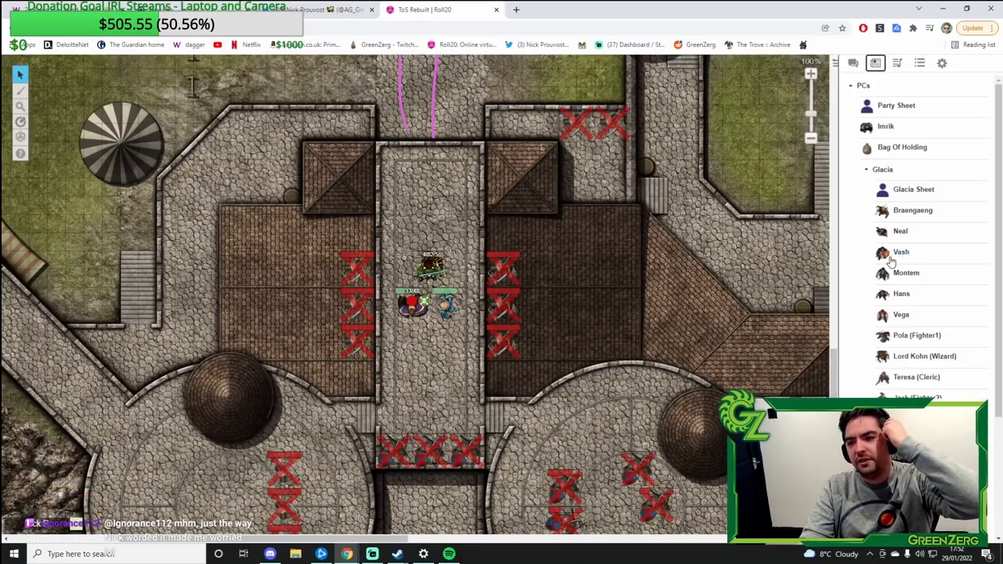
Step: Bring up Vash's character sheet and review his basic attributes
left_click(901, 251)
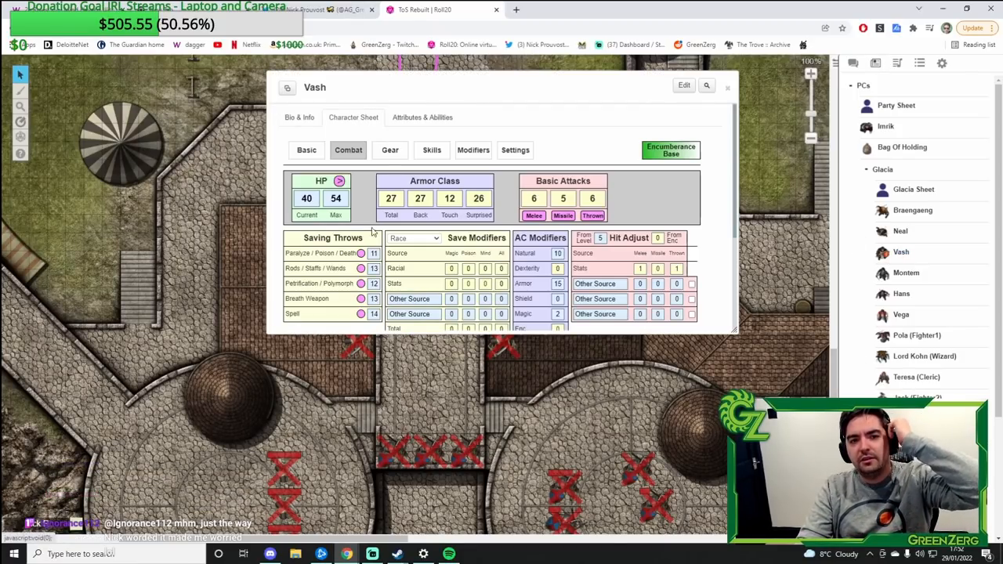
left_click(307, 151)
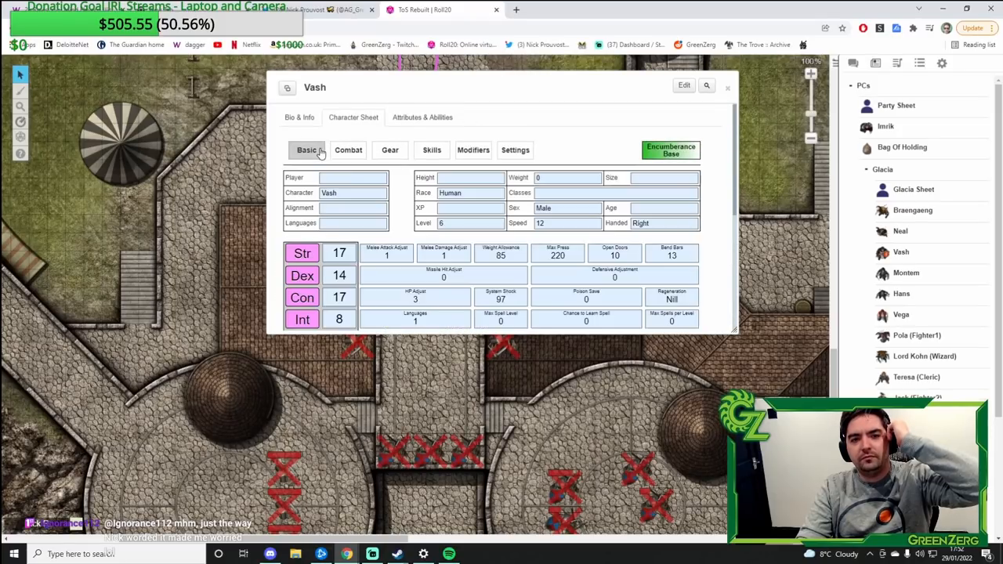
scroll("down", 3)
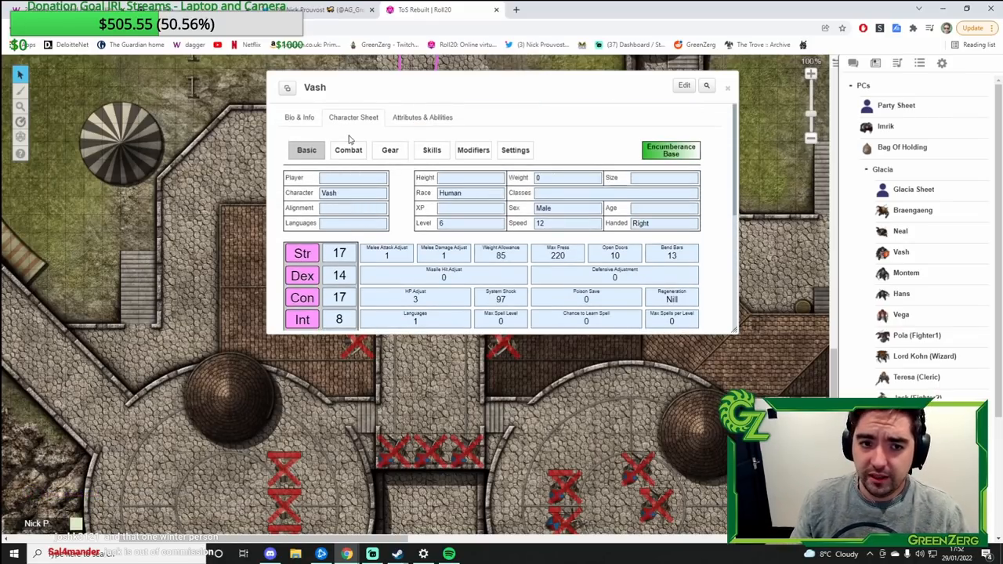
Step: Check Vash's combat figures against his basic attributes, then move on to Braengaeng's sheet
left_click(348, 150)
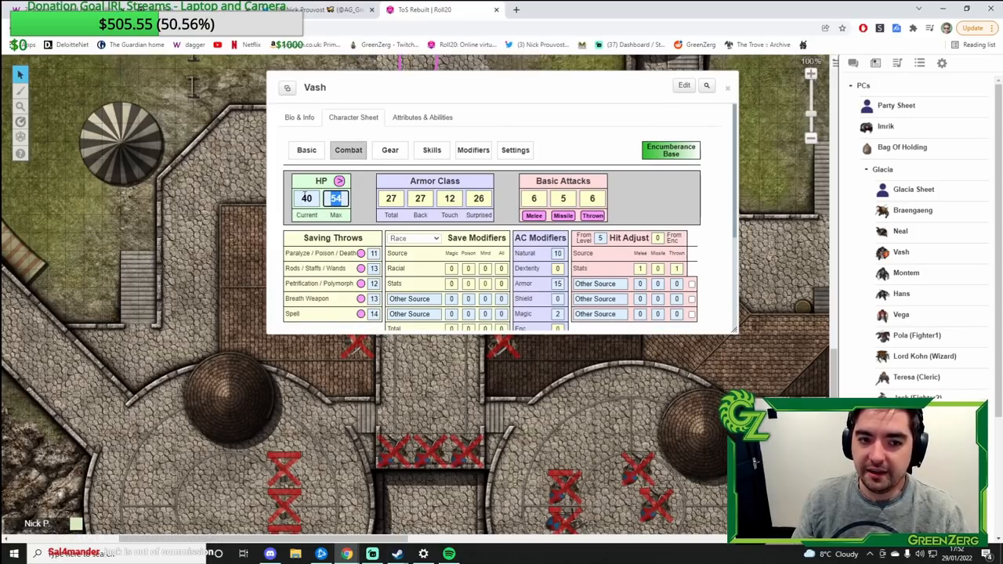
left_click(306, 151)
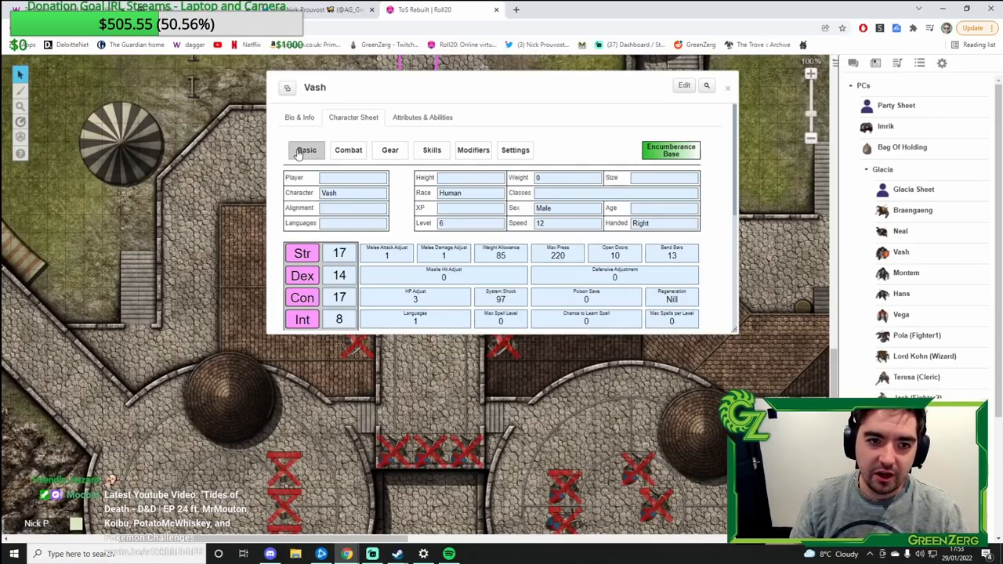
left_click(728, 87)
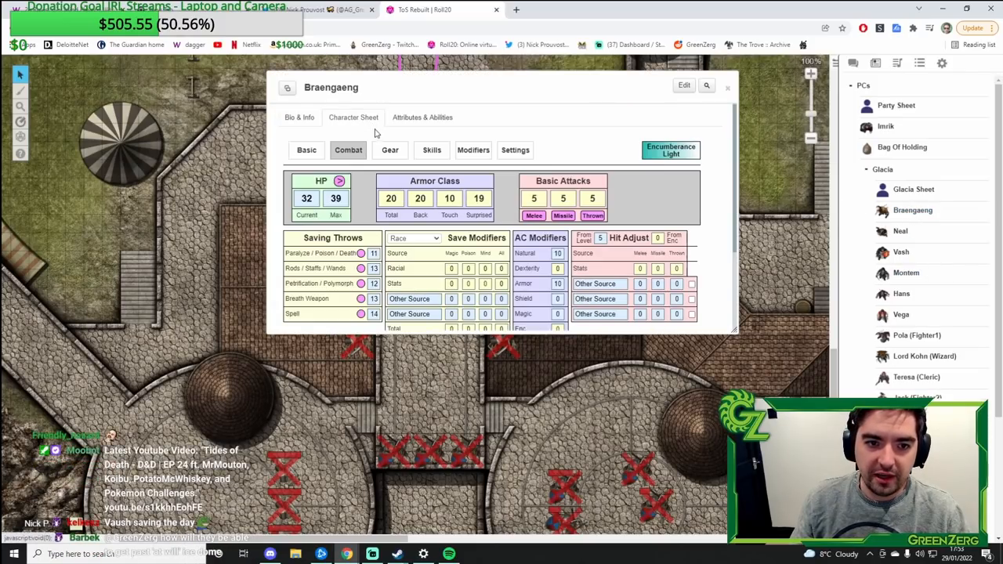
Step: Close Braengaeng's character sheet to return to the battle map
left_click(728, 87)
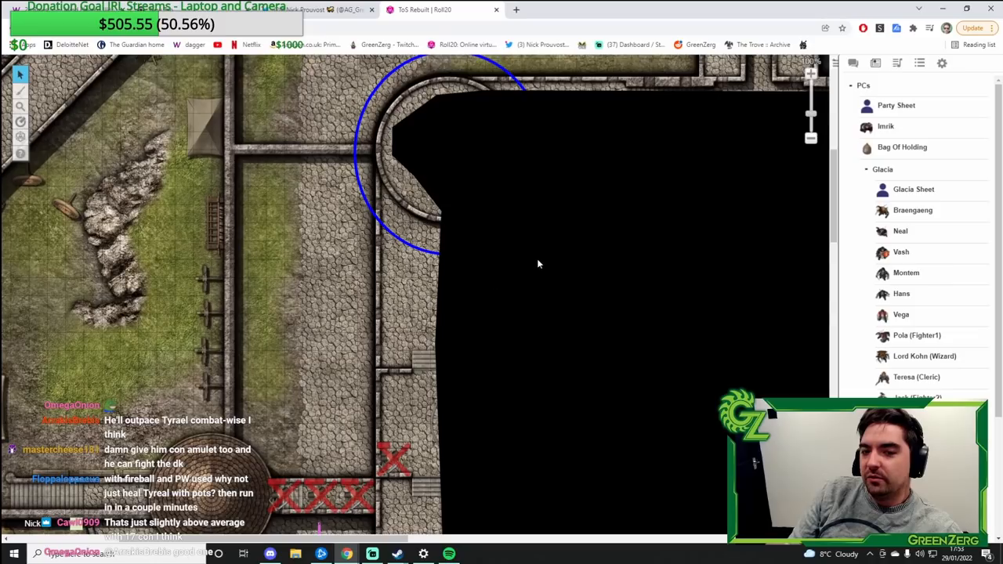
mouse_move(514, 306)
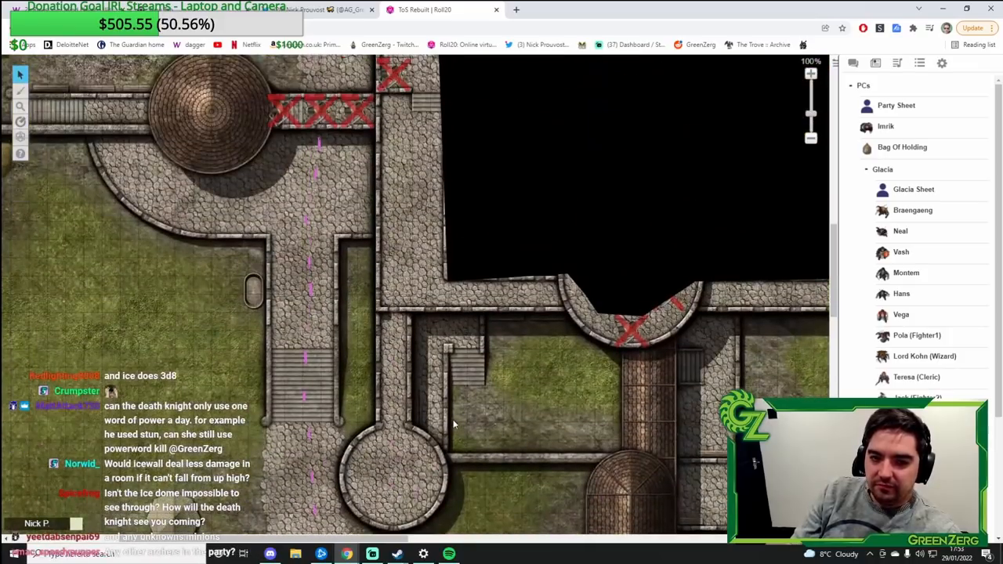
mouse_move(393, 337)
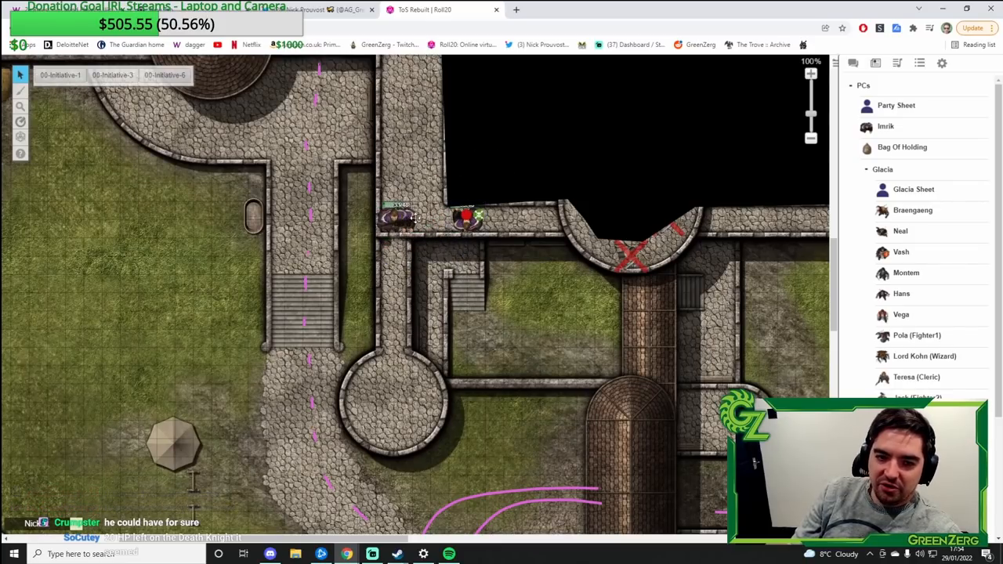
Step: Pan the map to show the round tower and red-X-marked walls above the dark region
left_click(427, 219)
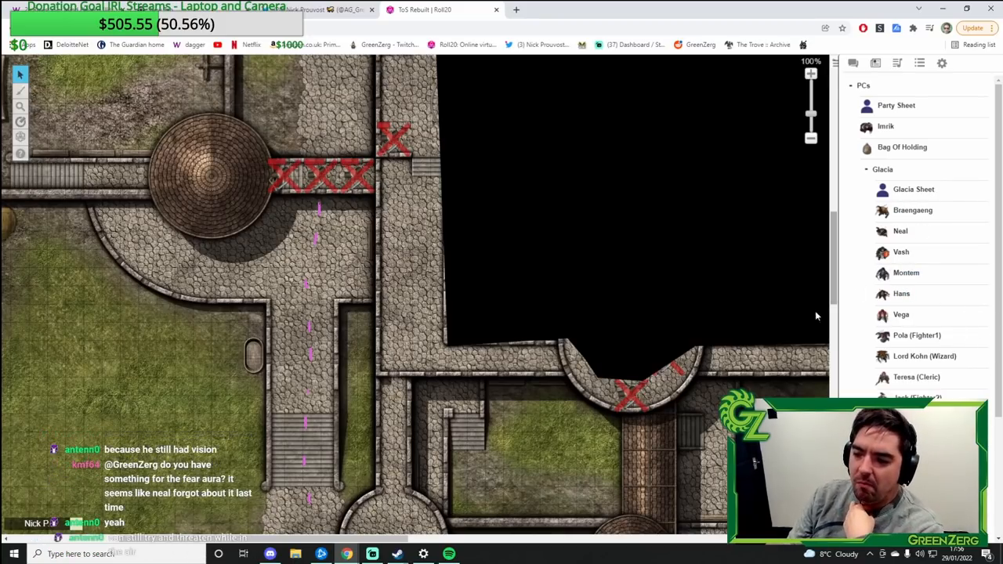
mouse_move(731, 332)
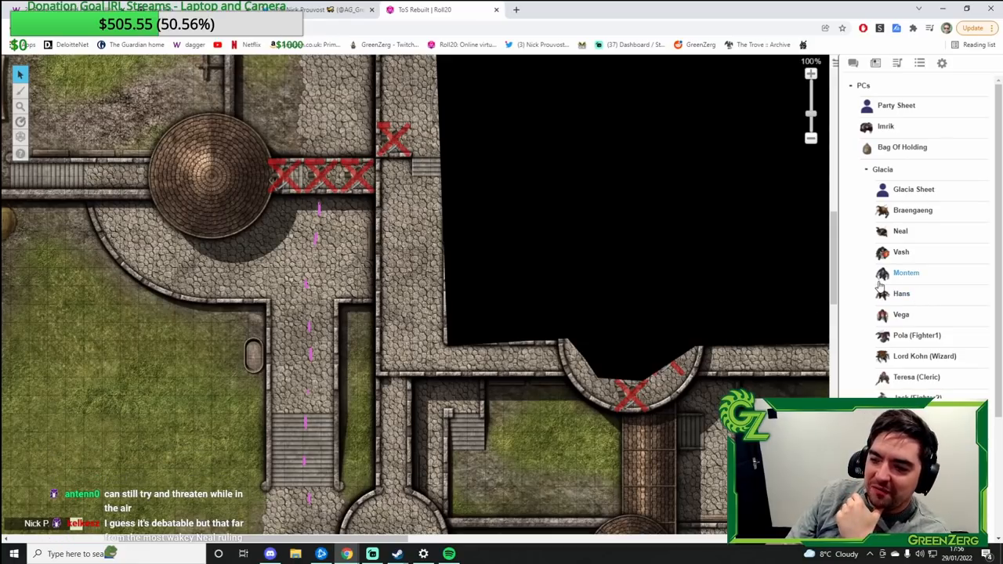
mouse_move(880, 295)
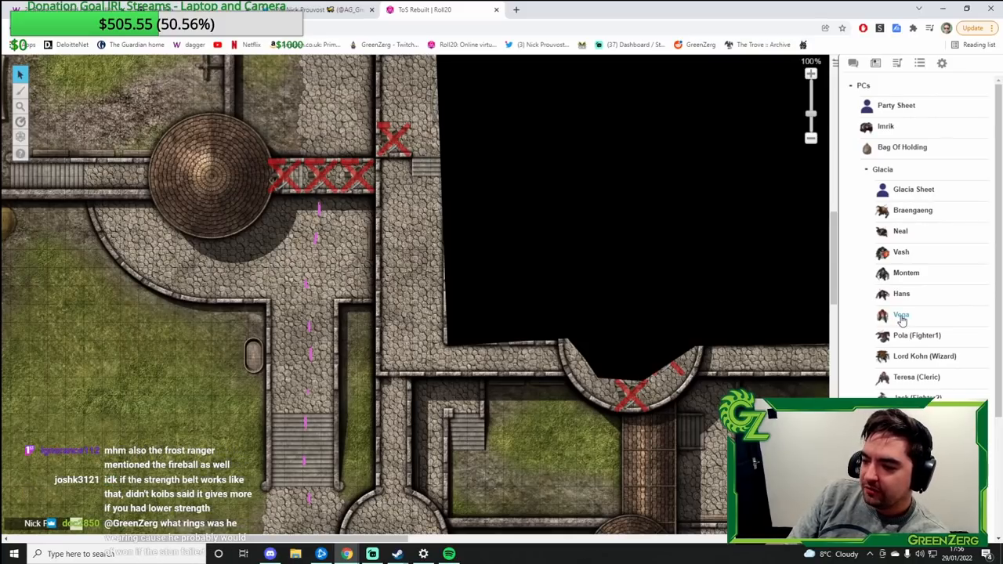
mouse_move(917, 335)
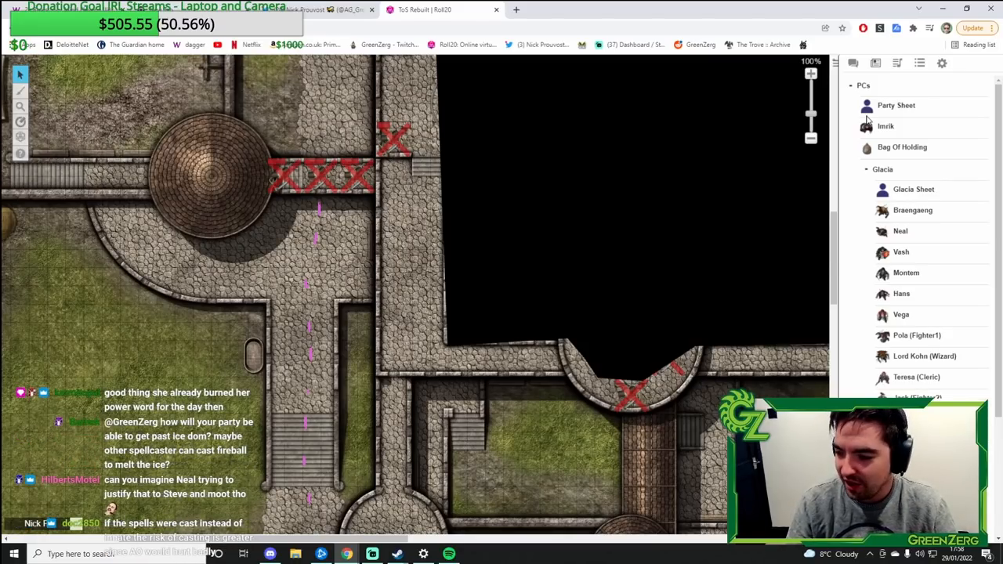
scroll("down", 3)
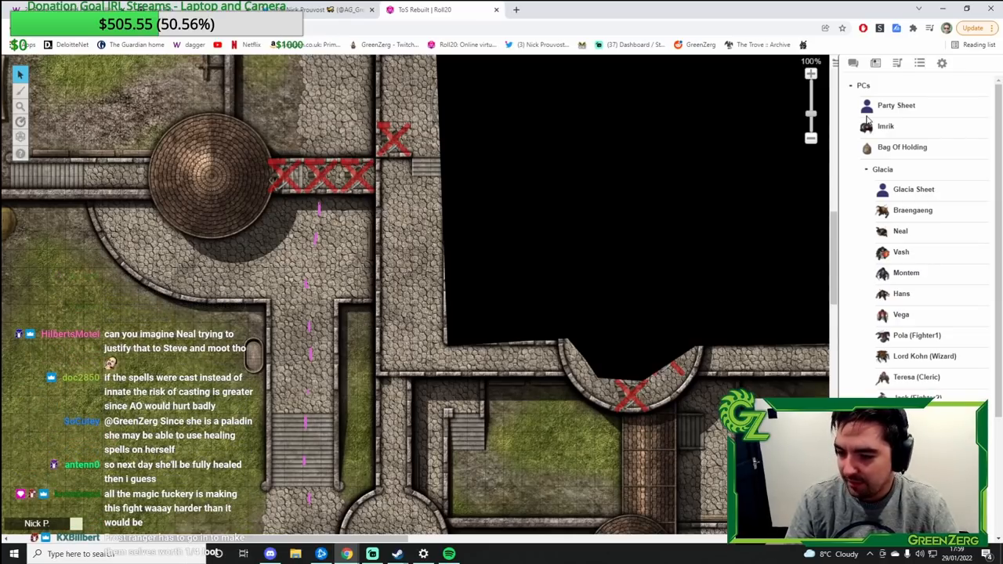
scroll("down", 3)
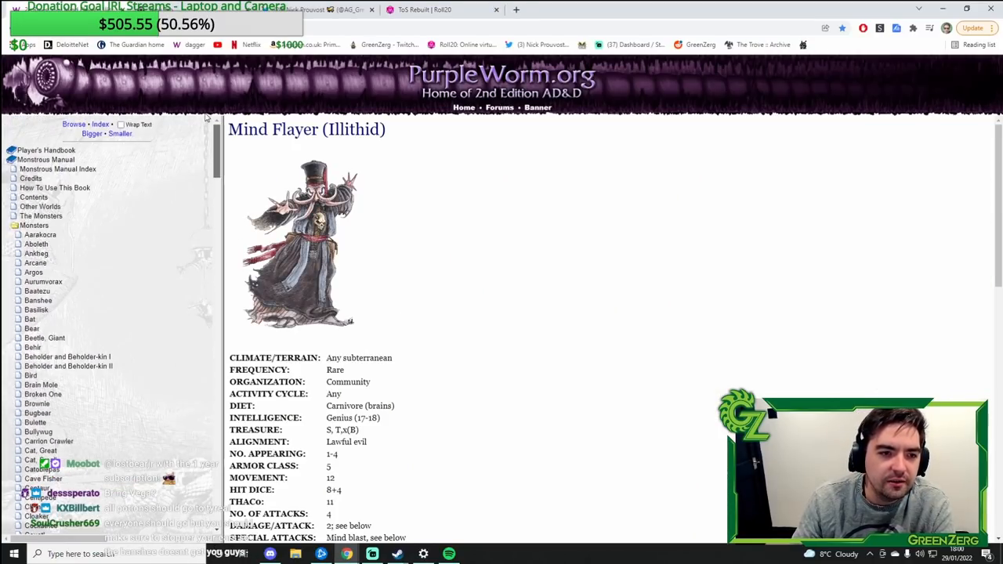
Step: Expand the Player's Handbook contents toward the Fourth-Level Spells appendix for Wall of Ice
left_click(47, 150)
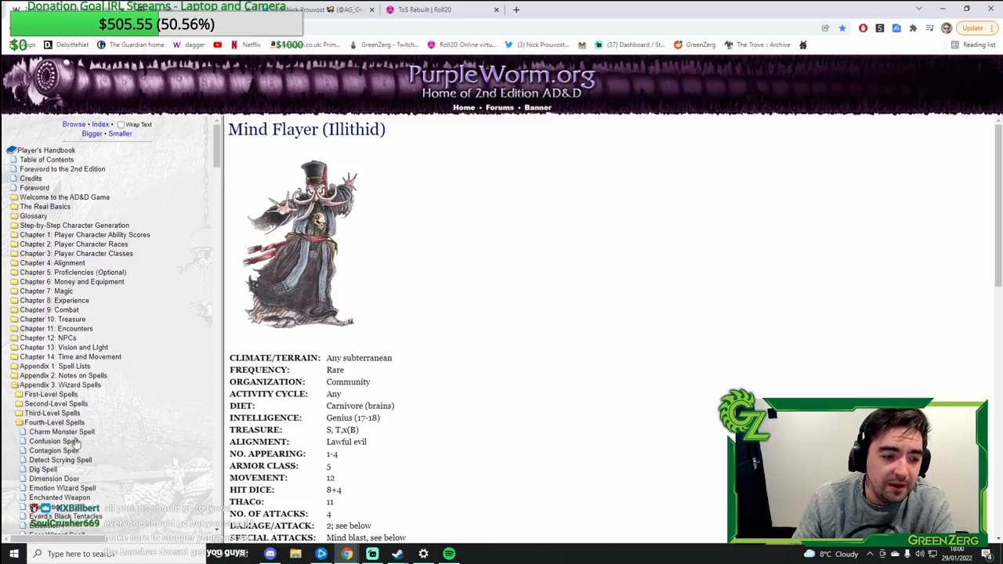
scroll("down", 3)
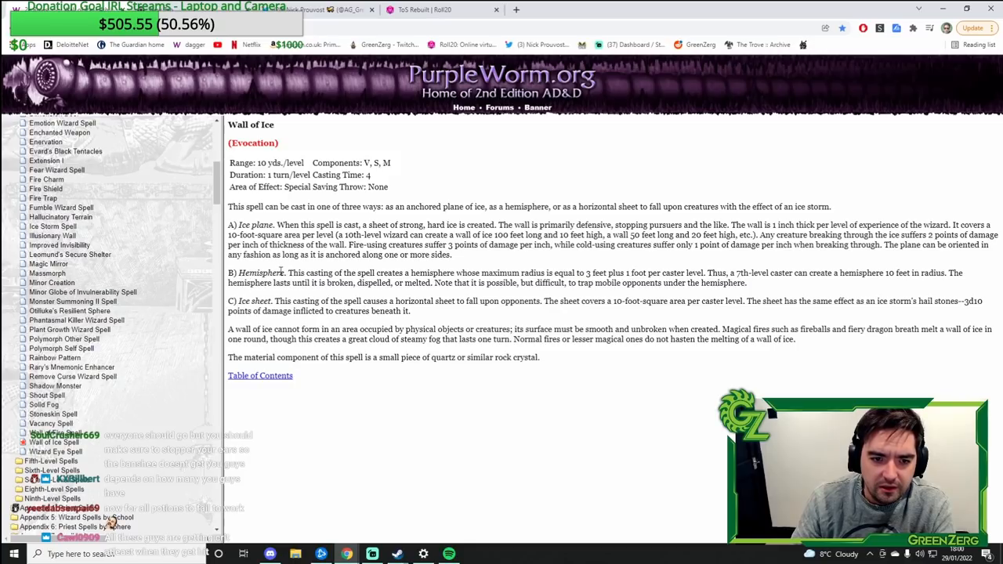
left_click_drag(239, 226, 452, 254)
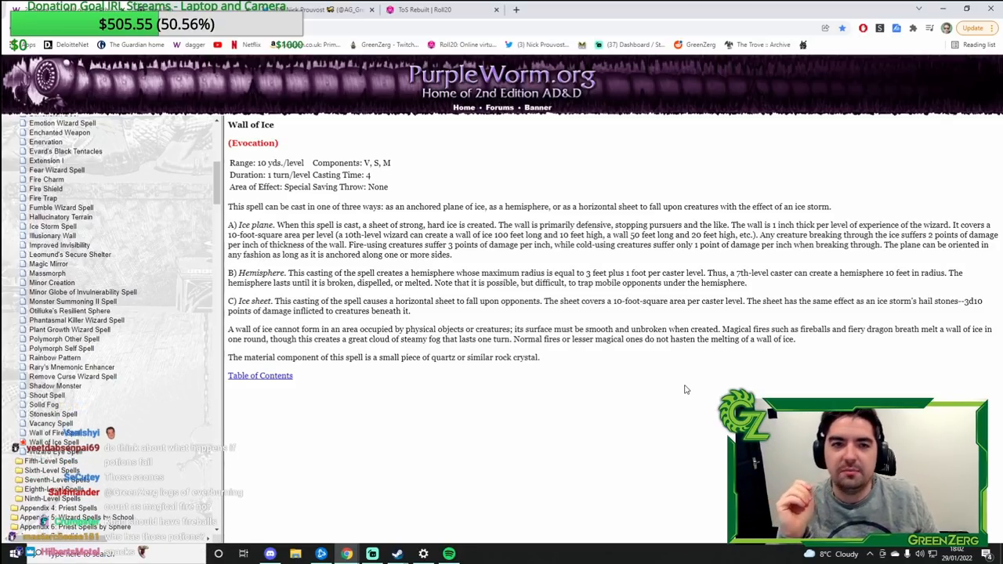
Step: Return to Roll20, show Imrik's item list, then start a new blank browser tab
left_click(439, 10)
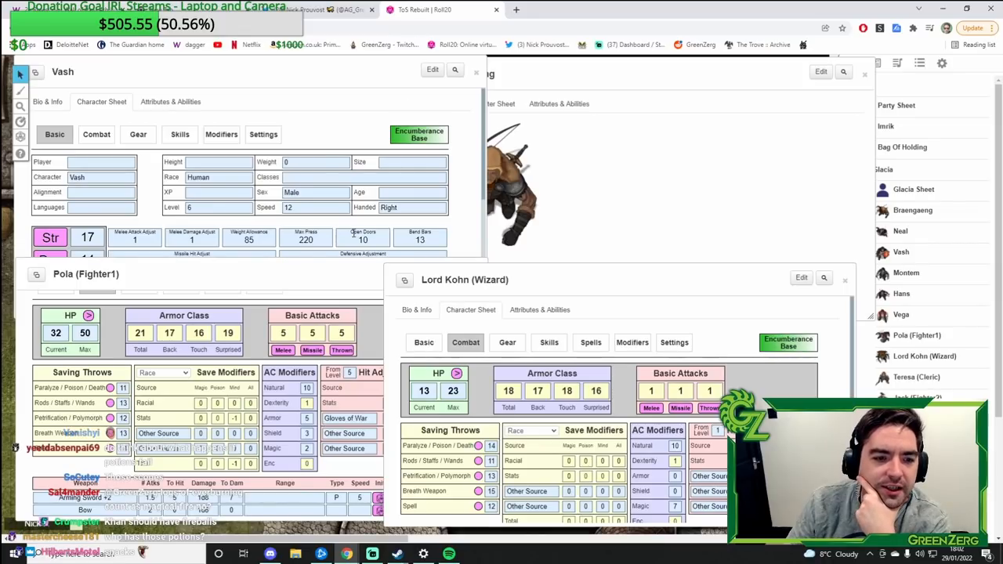
left_click(886, 126)
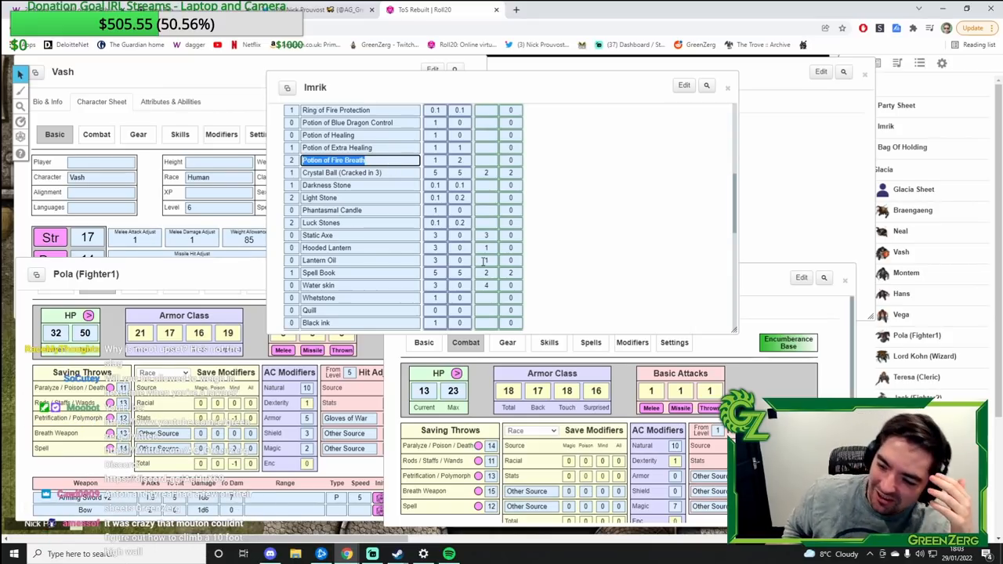
left_click(564, 10)
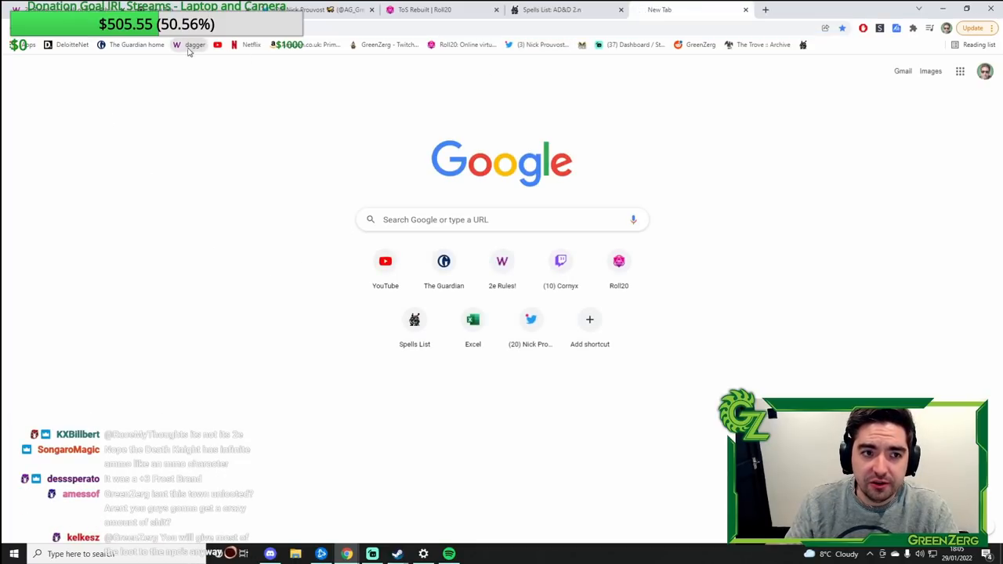
Step: Load the 2e Rules site from the new-tab shortcut to reach the Death Knight entry
left_click(502, 266)
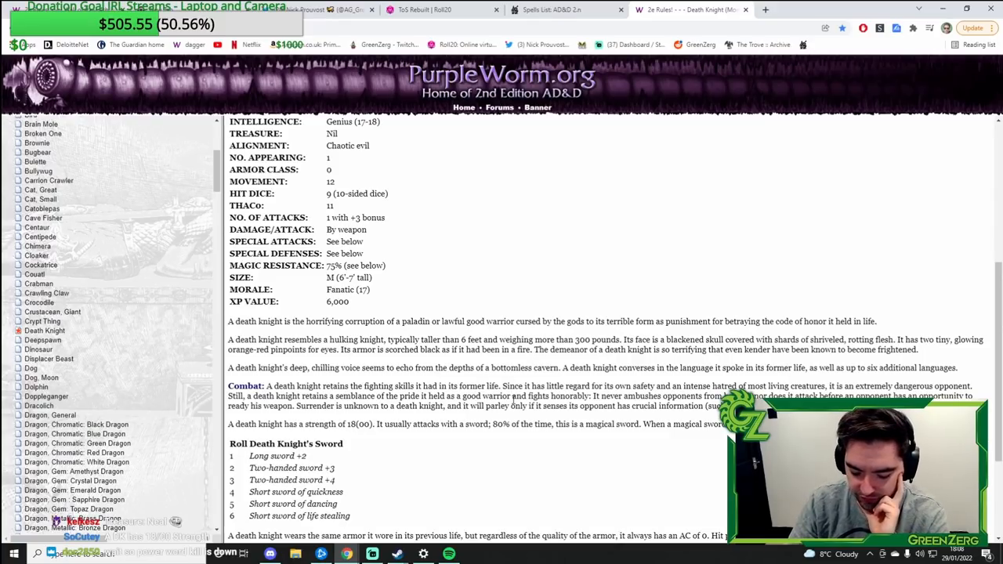
Step: Scroll the rules tree toward Fourth-Level Spells to reach Wall of Ice
scroll("down", 3)
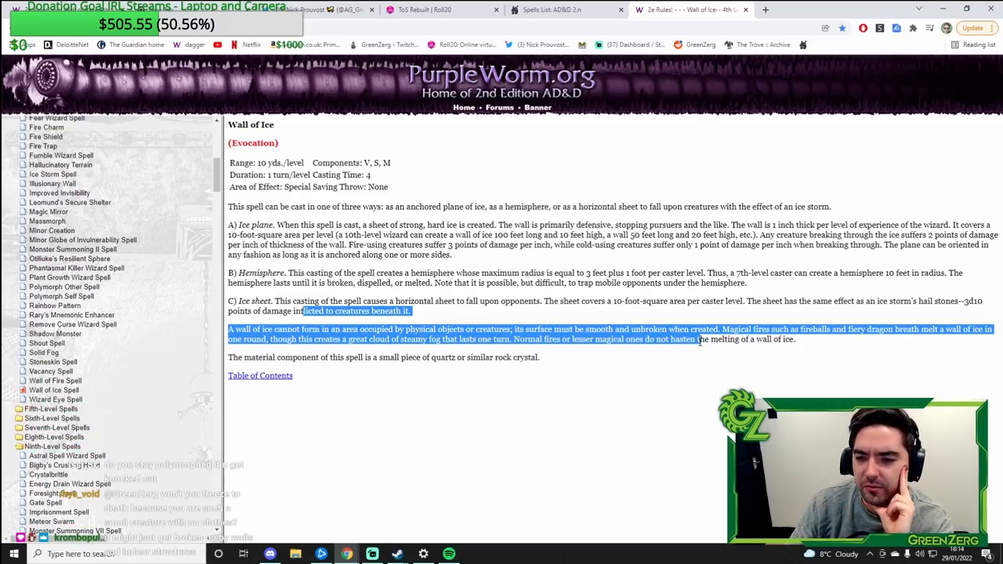
Step: Open the Polymorph Self spell entry under Fourth-Level Spells
left_click_drag(699, 339, 539, 358)
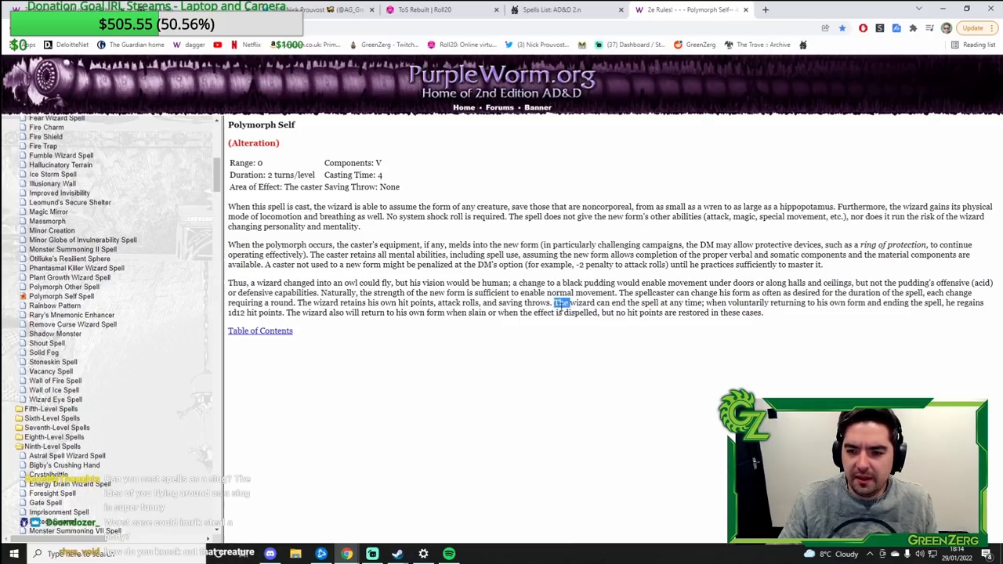
left_click_drag(555, 302, 762, 312)
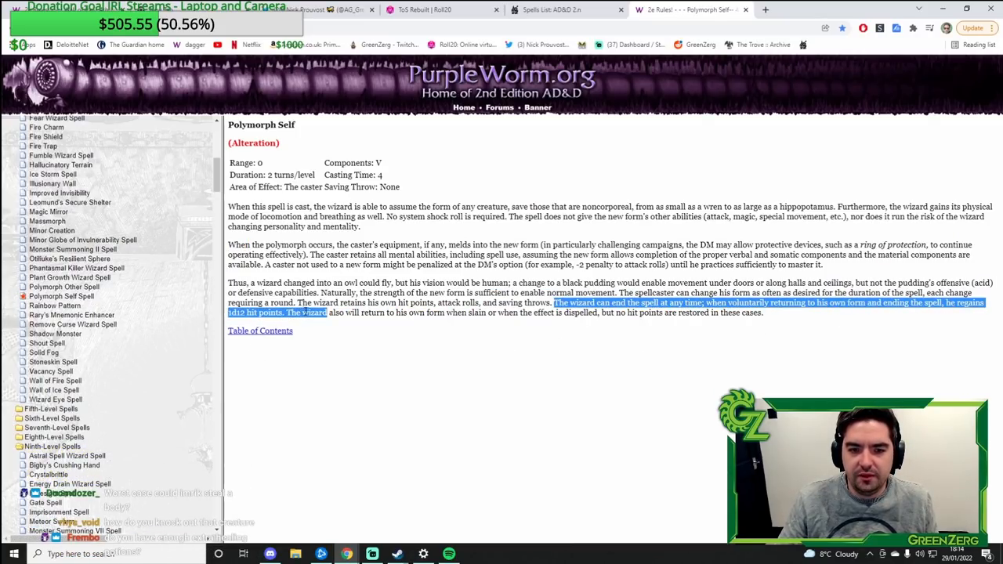
left_click_drag(331, 313, 499, 313)
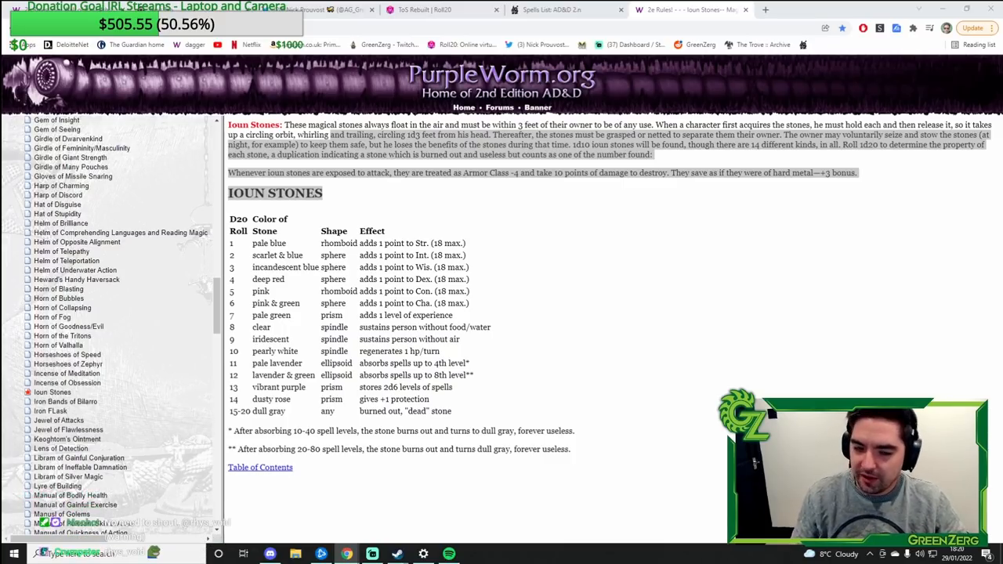
Step: Switch back to the Roll20 game table and scroll through the dice-roll chat log
left_click(445, 9)
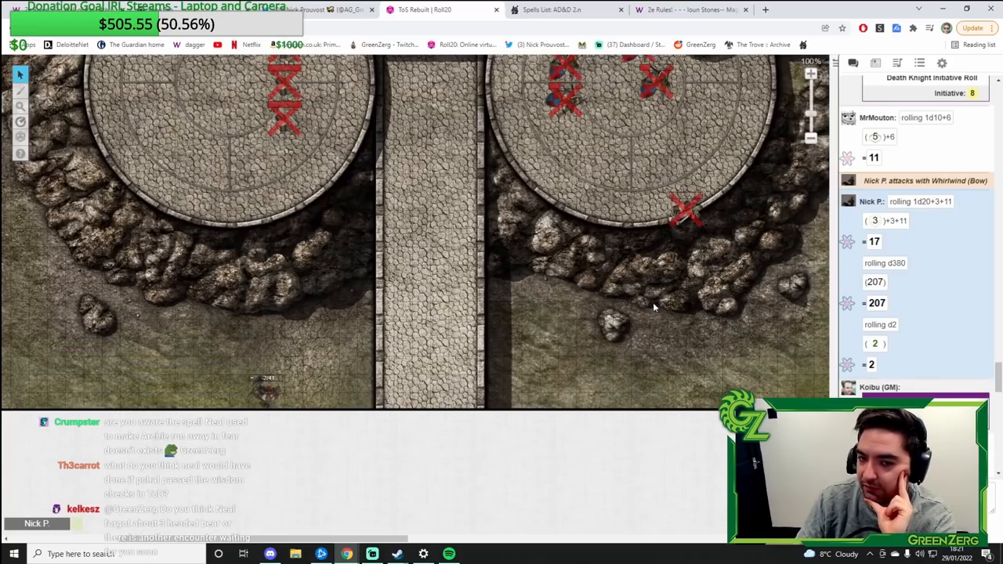
scroll("down", 3)
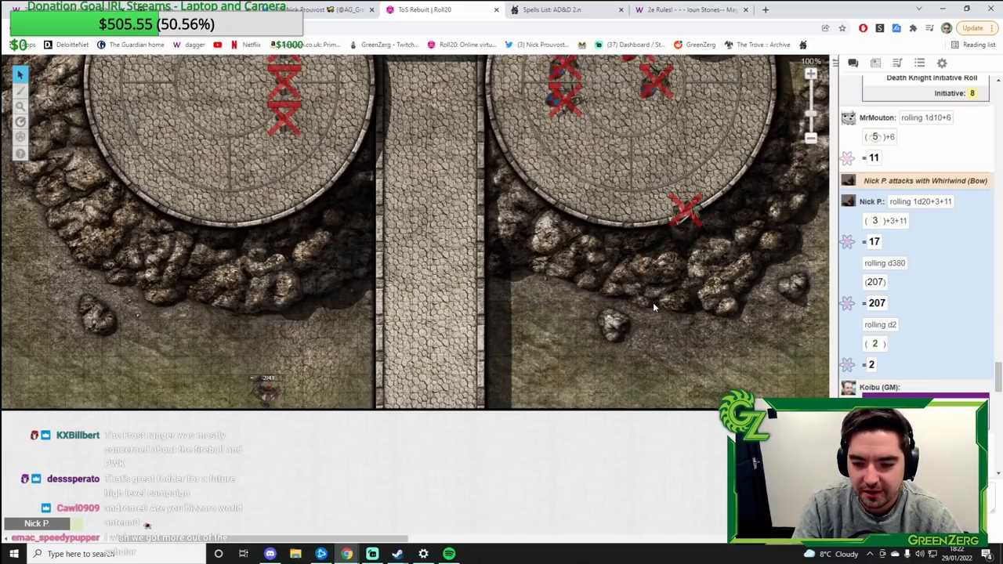
scroll("down", 3)
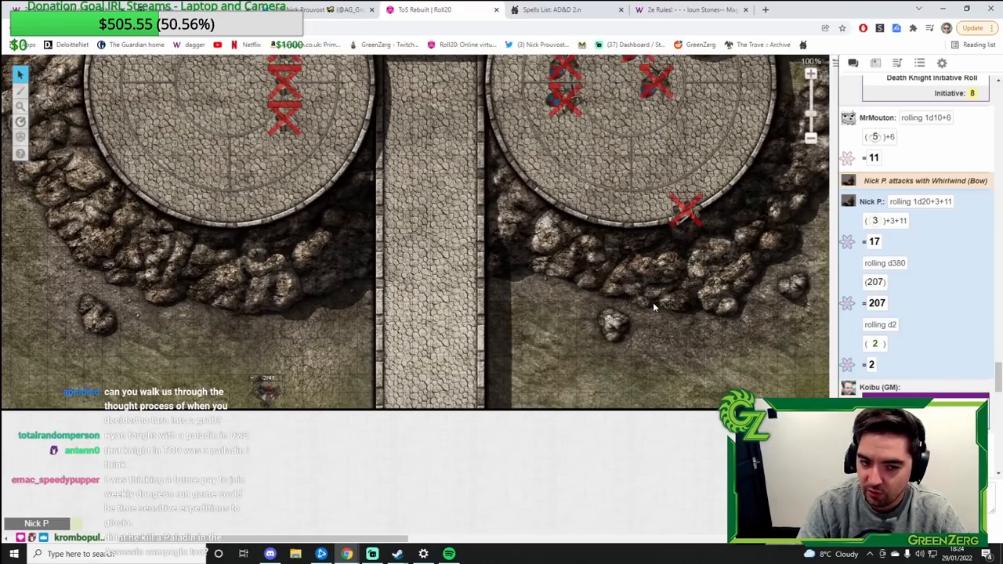
scroll("down", 3)
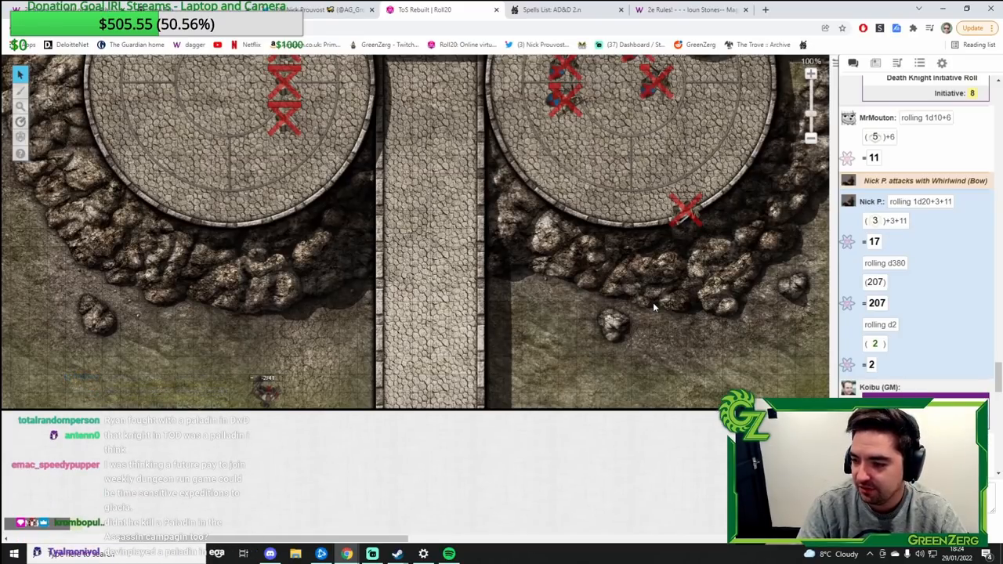